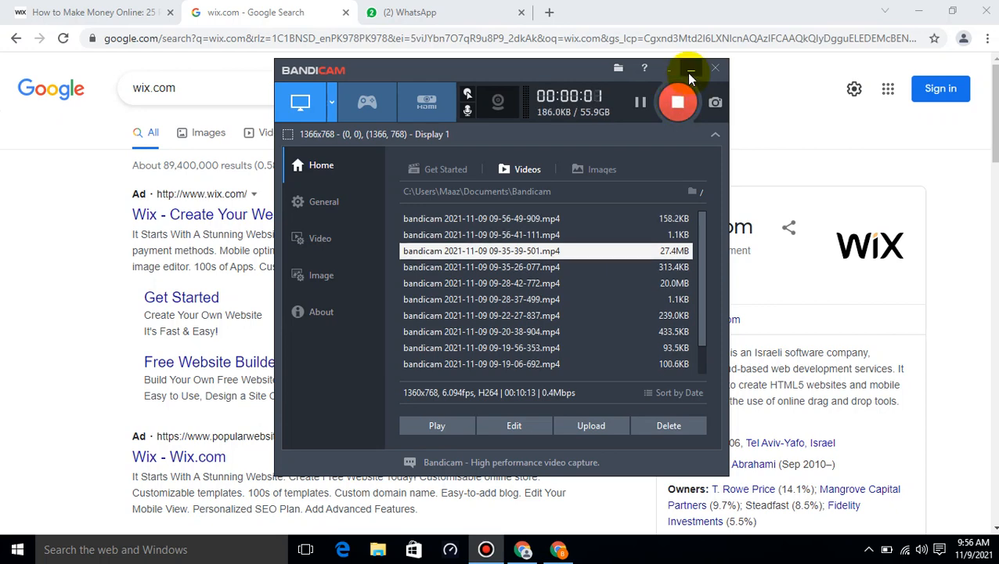
Step: Minimize the Bandicam window to reveal the Google search results for wix.com
left_click(689, 69)
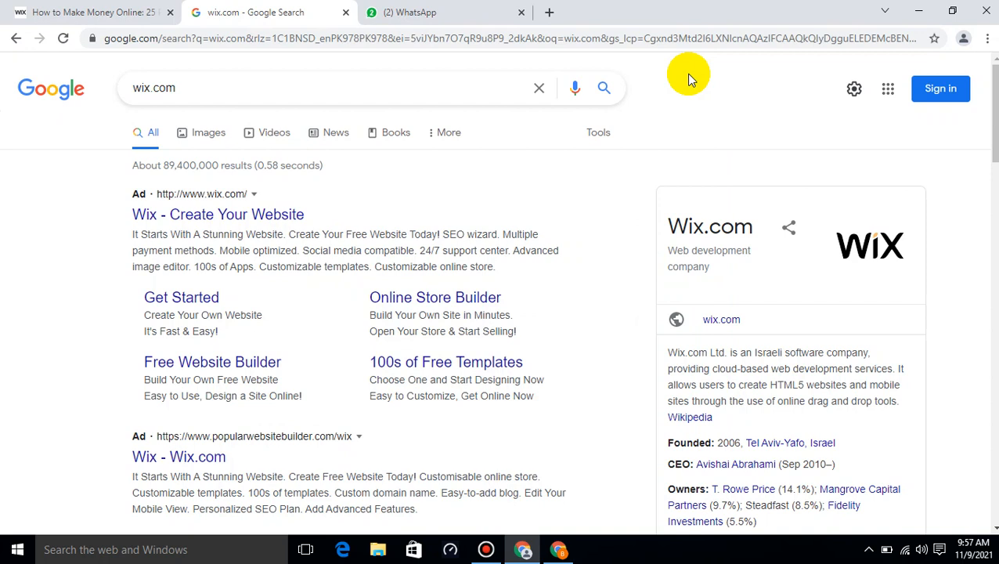
mouse_move(263, 75)
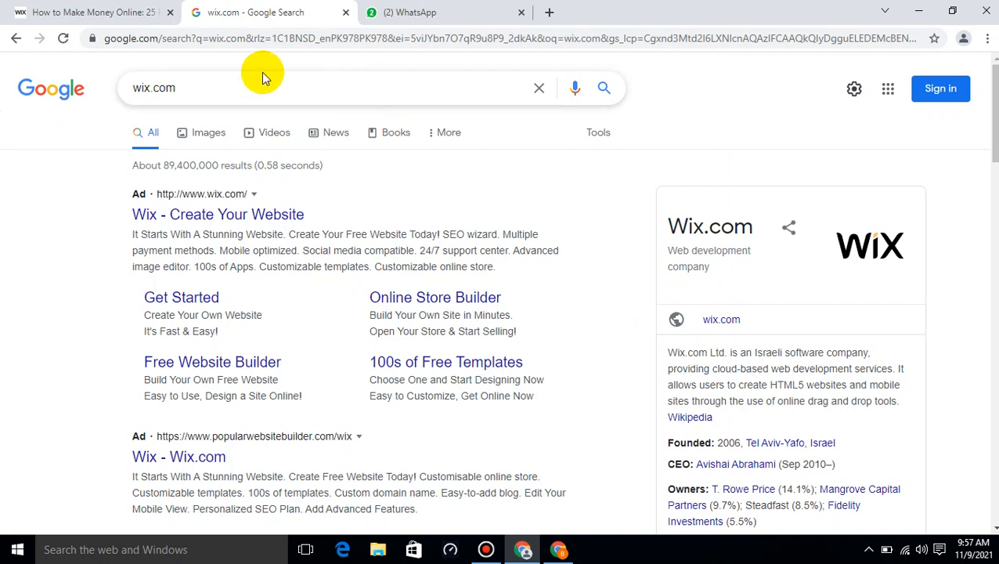
Step: Switch to the 'How to Make Money Online' article tab and scroll to its introduction paragraphs
left_click(86, 13)
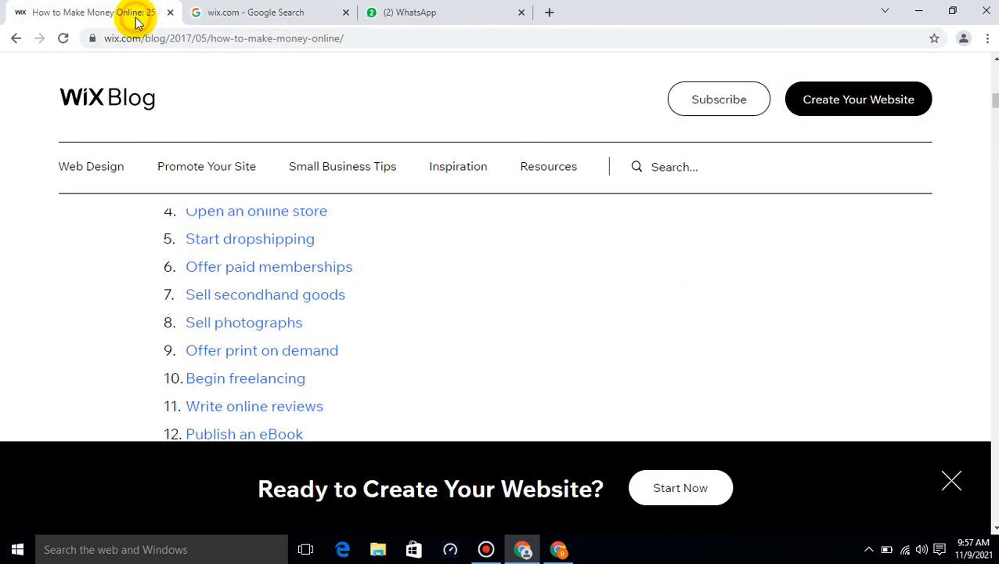
mouse_move(795, 51)
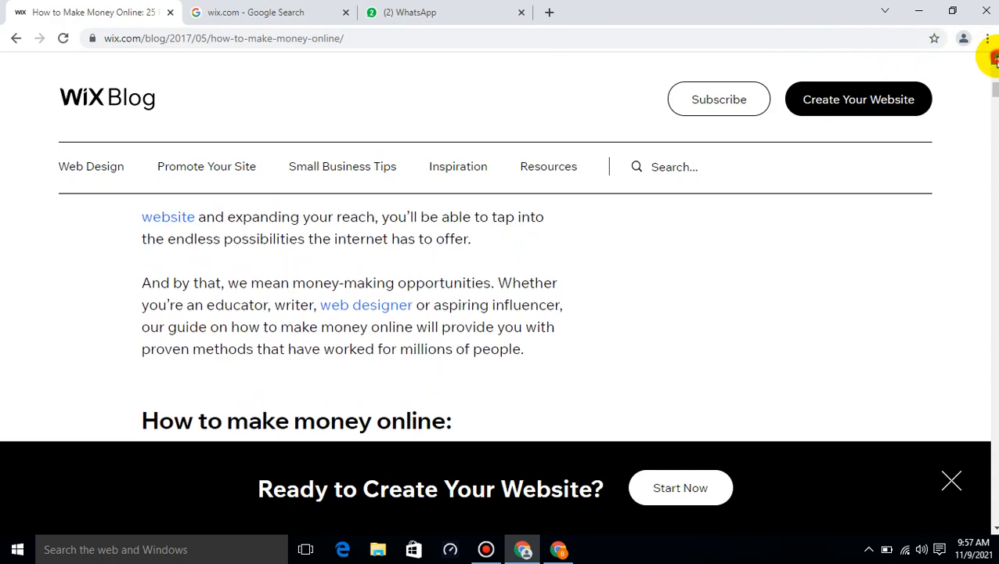
scroll("down", 3)
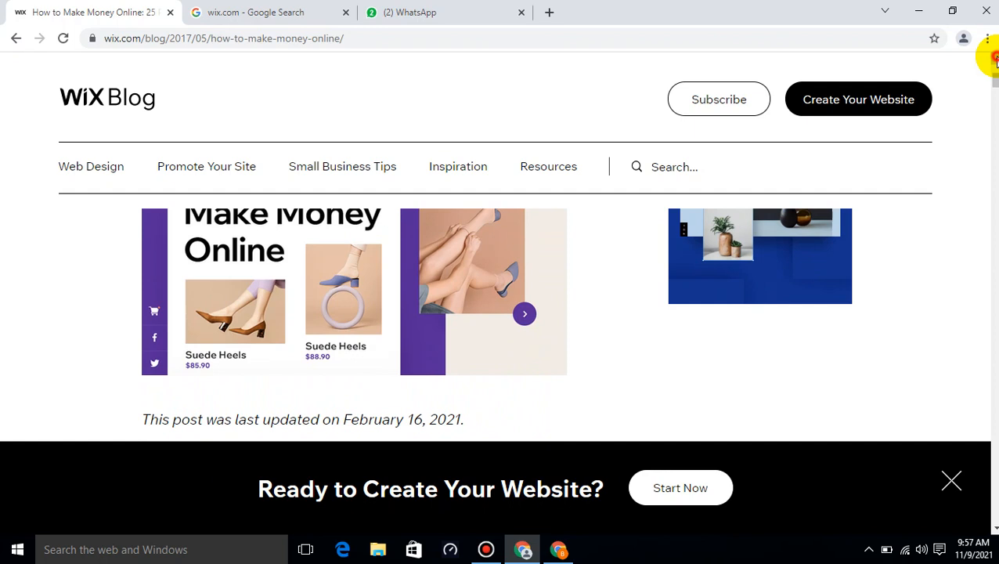
scroll("down", 3)
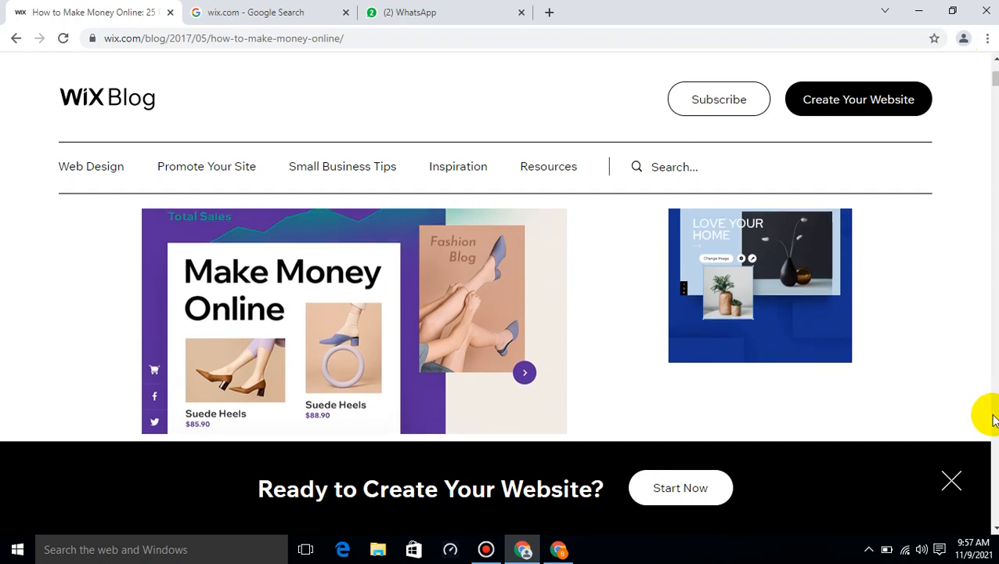
scroll("down", 3)
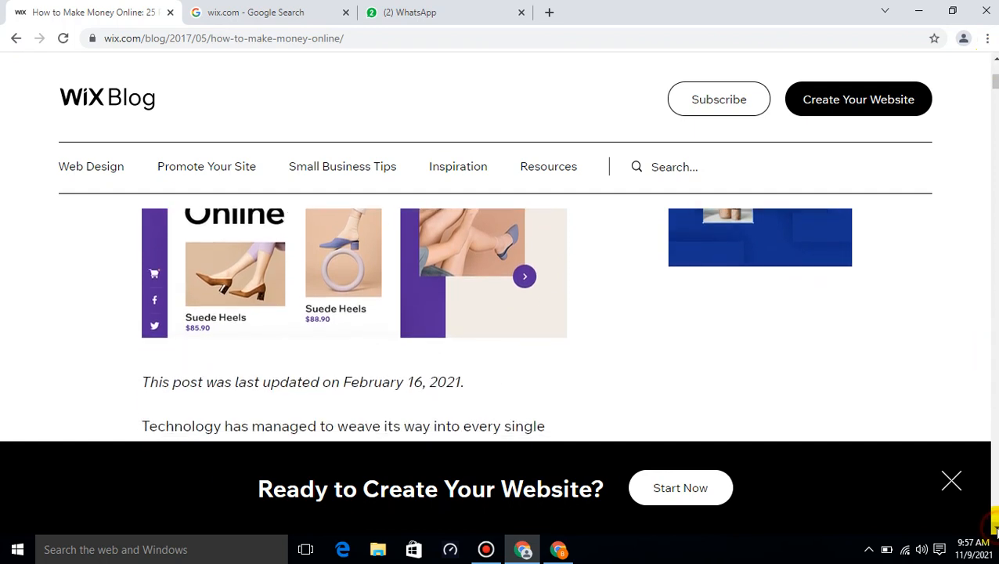
scroll("down", 3)
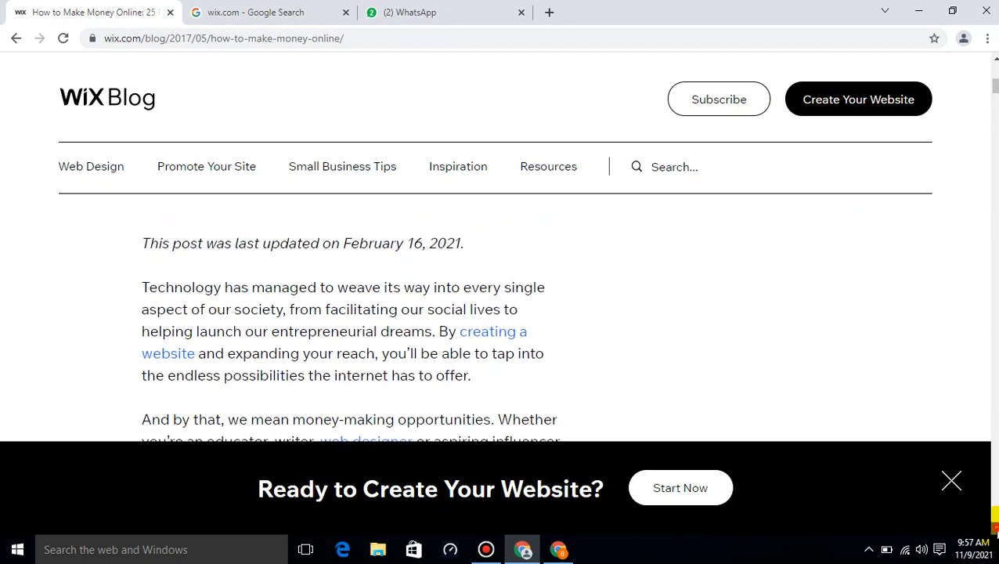
scroll("down", 3)
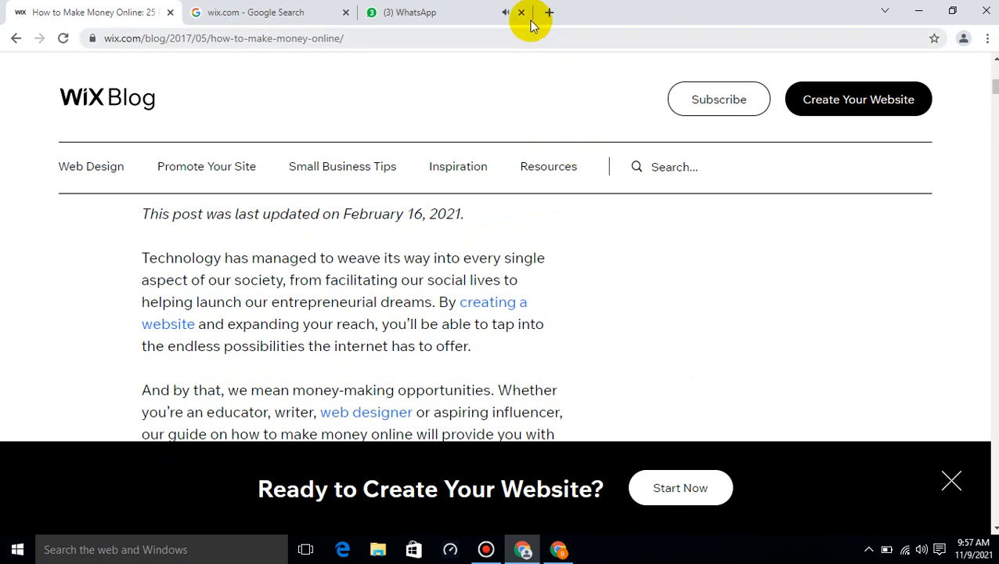
left_click(529, 13)
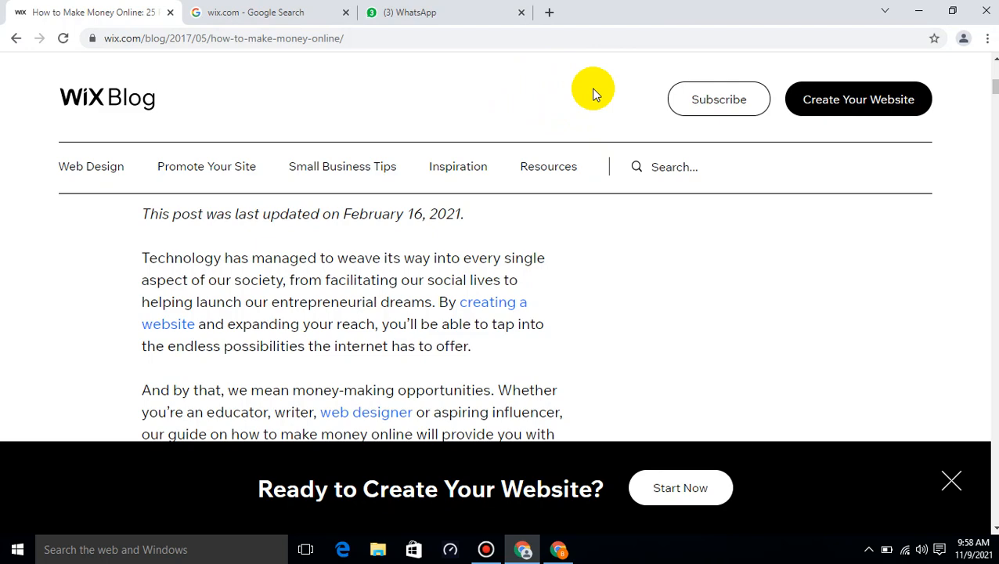
mouse_move(689, 195)
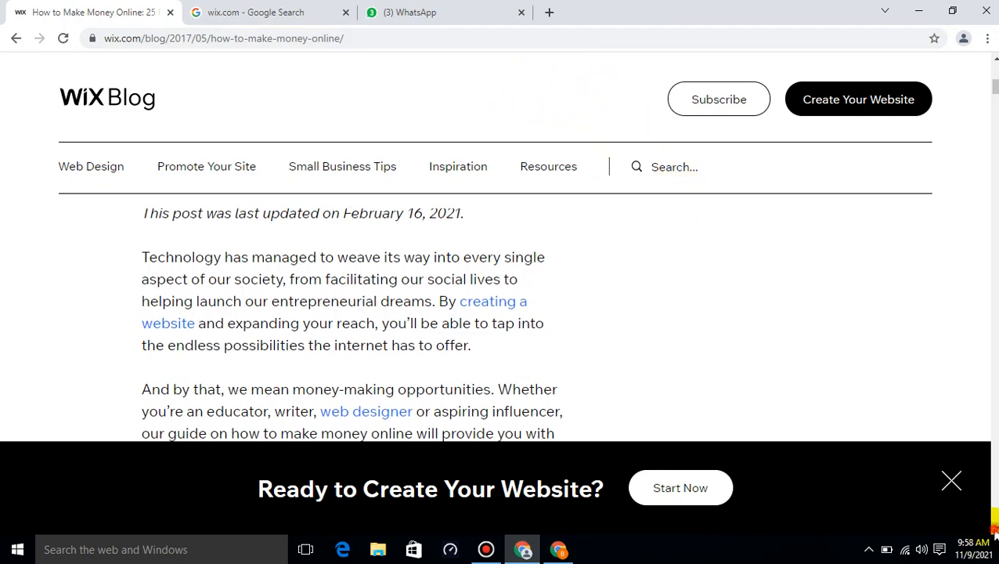
Step: Scroll through the numbered list of 25 money-making ideas
scroll("down", 3)
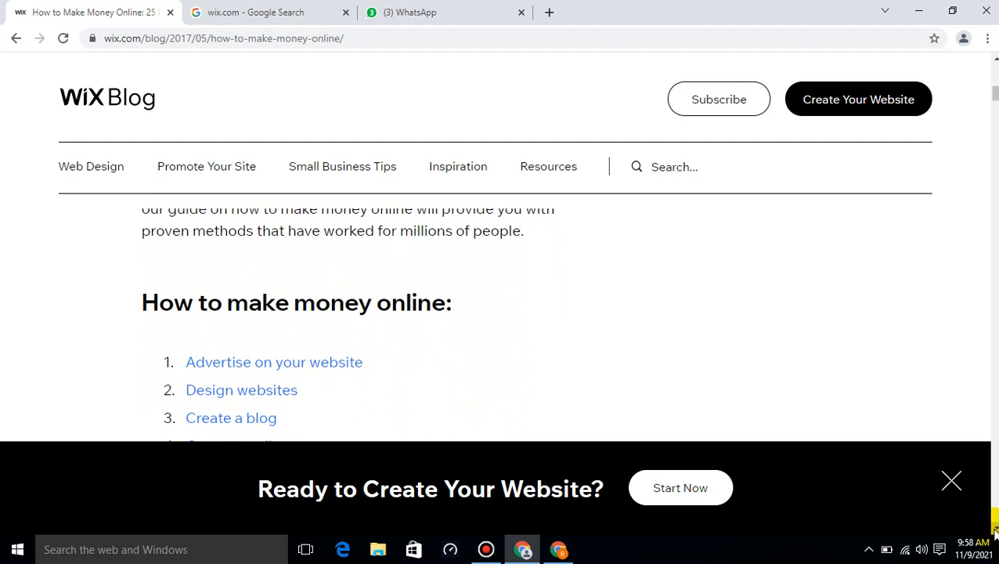
mouse_move(996, 528)
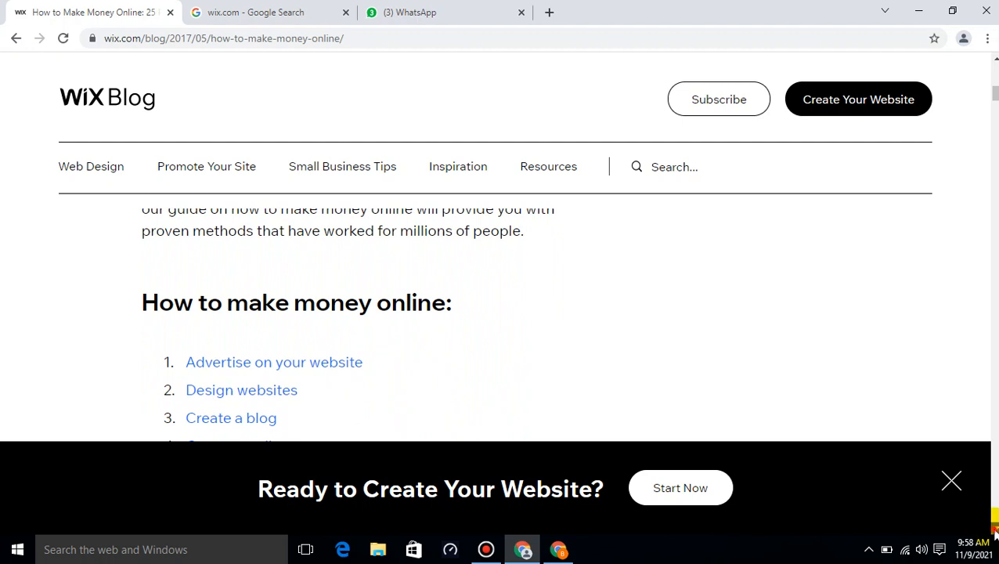
scroll("down", 3)
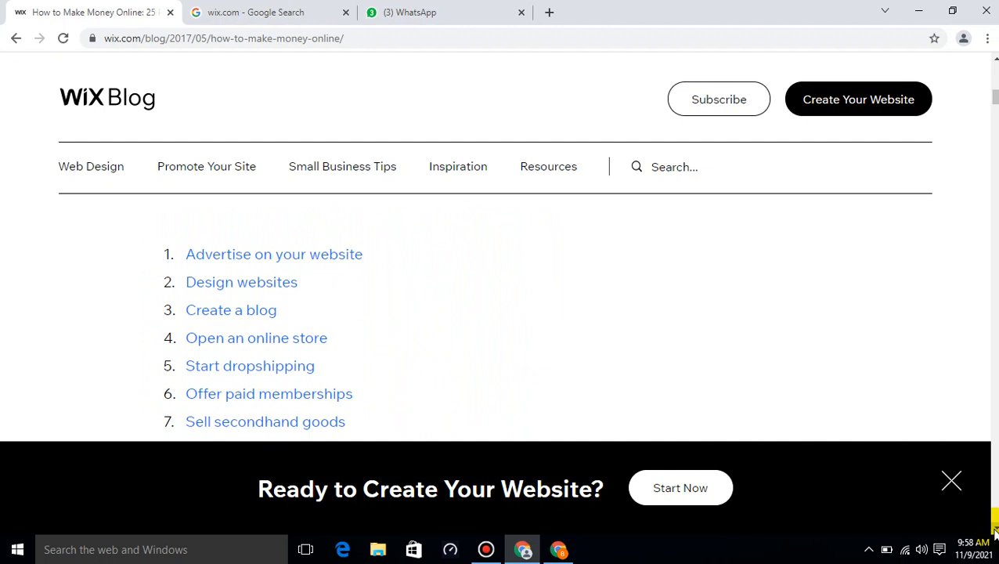
scroll("down", 3)
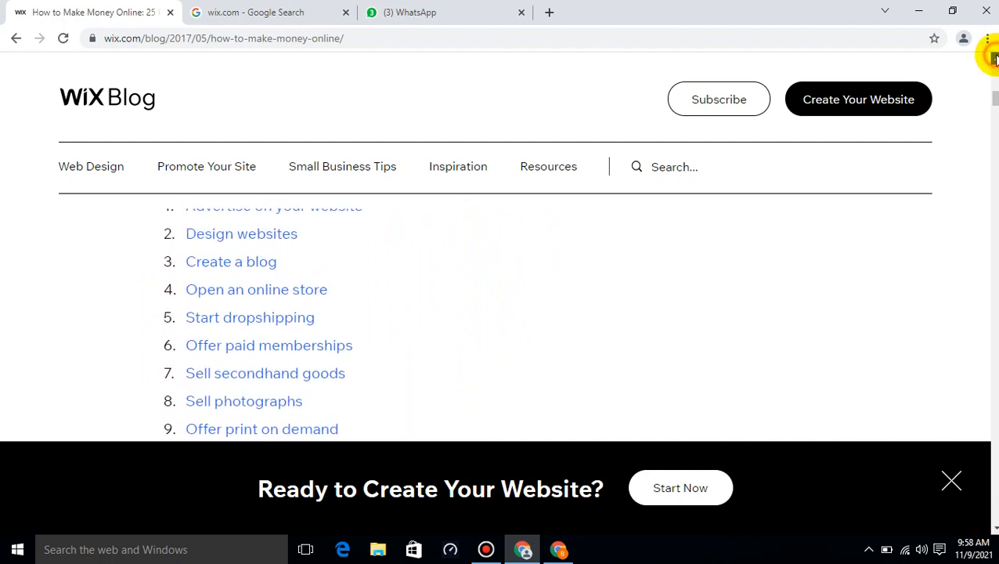
scroll("up", 3)
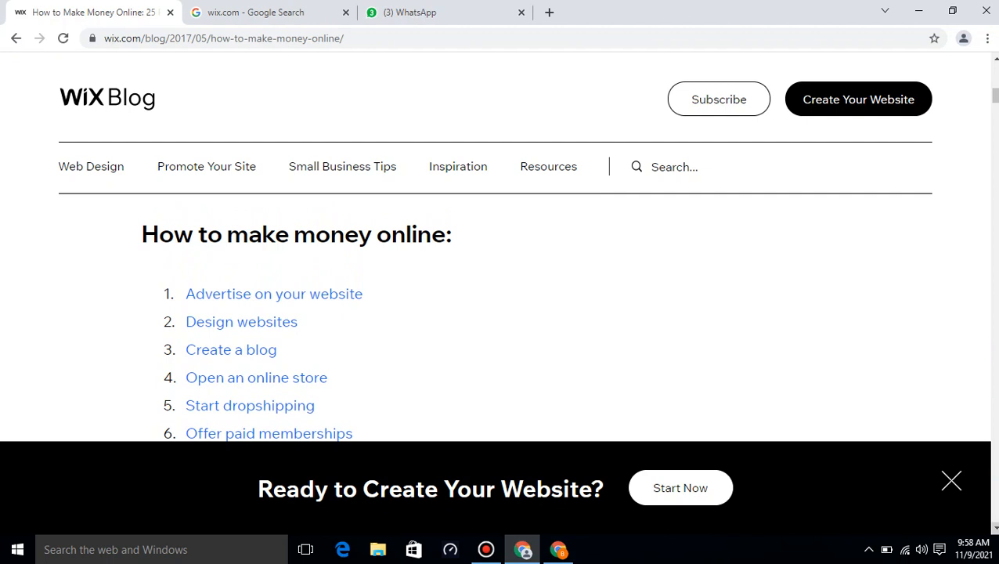
scroll("down", 3)
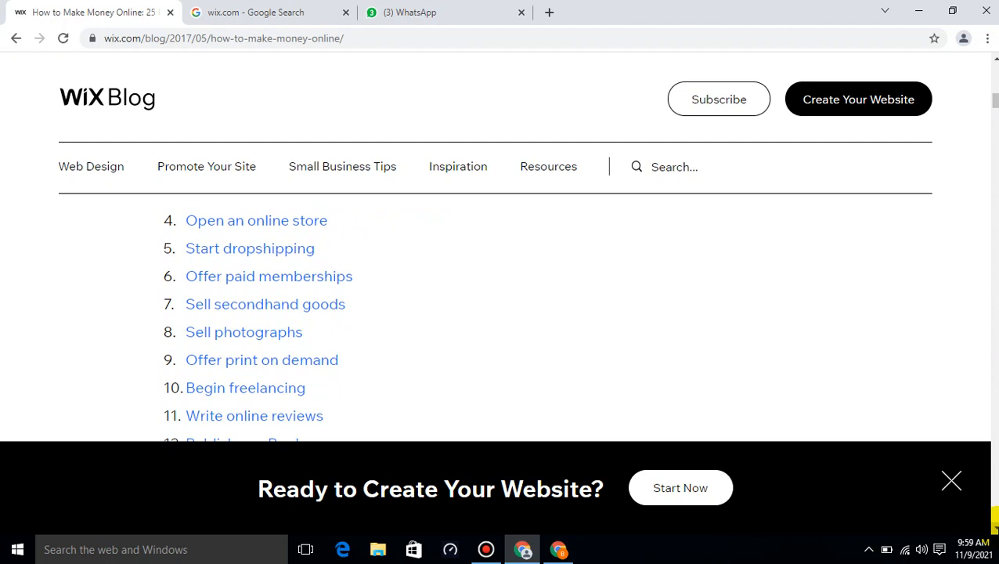
Step: Continue past item 25 until the '01. Advertise on your website' heading appears
scroll("down", 3)
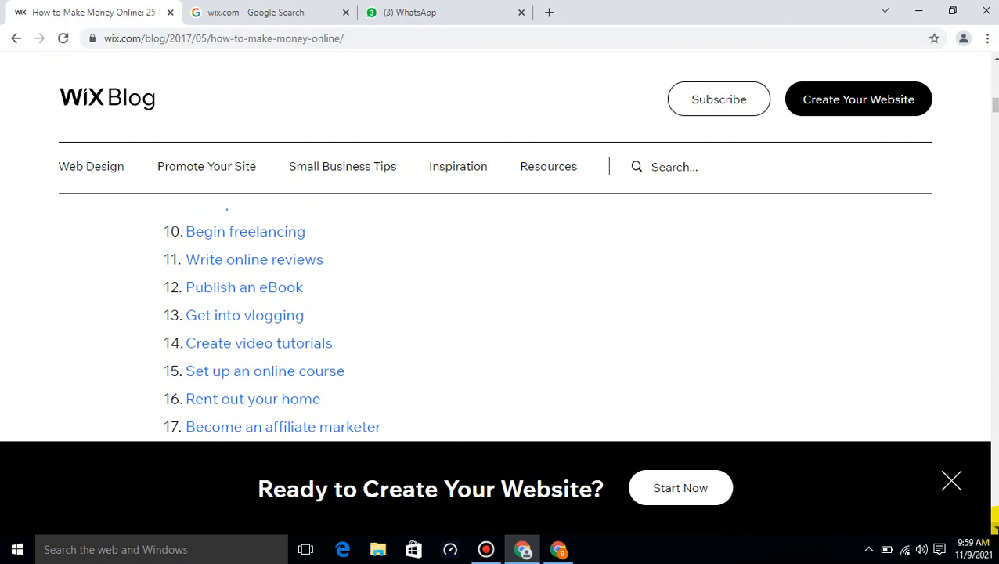
scroll("down", 3)
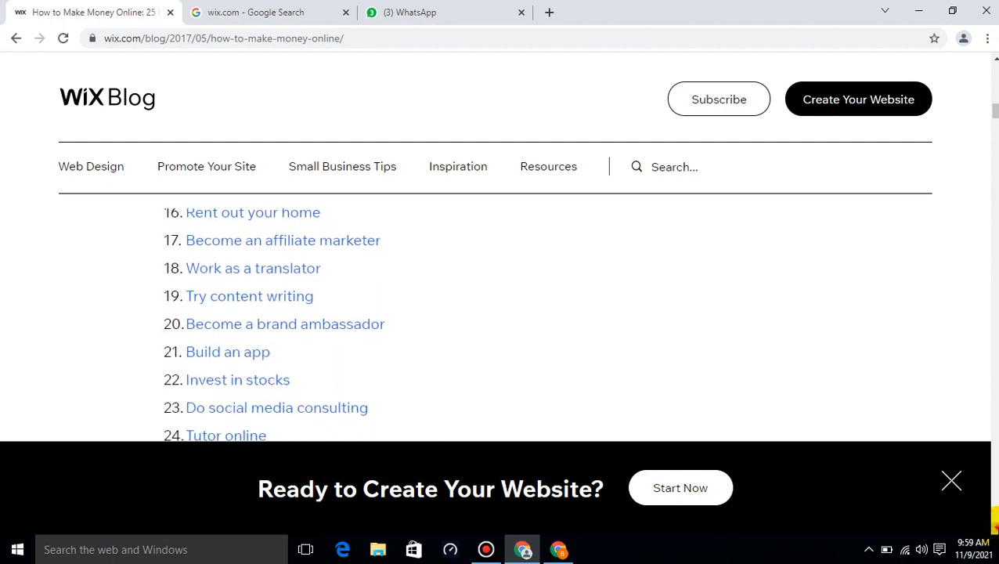
scroll("down", 3)
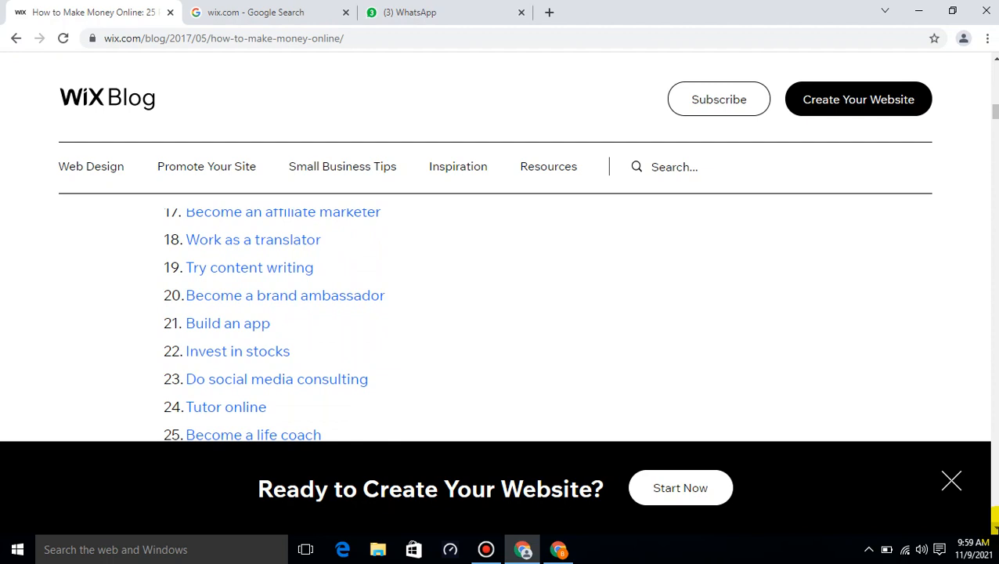
scroll("down", 3)
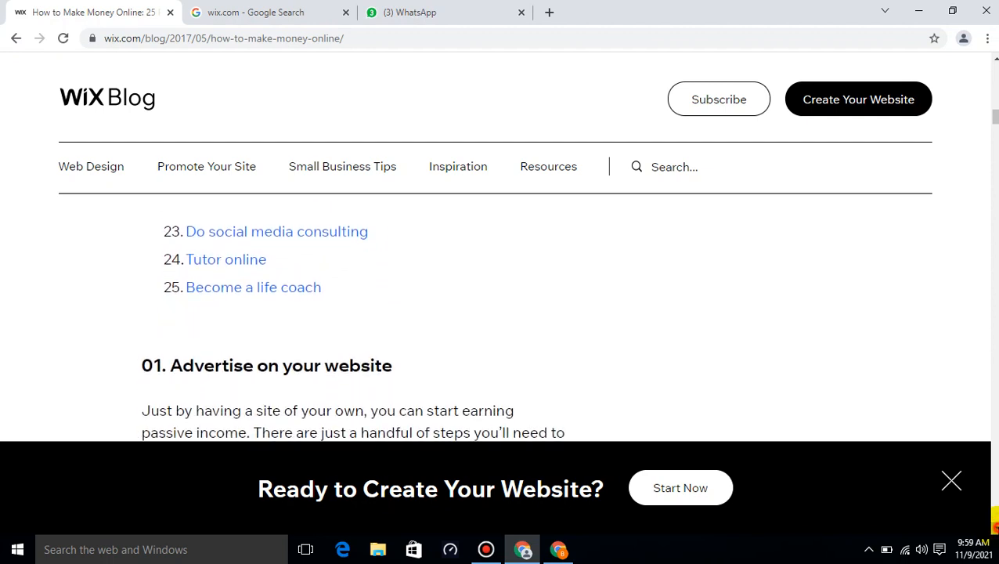
scroll("down", 3)
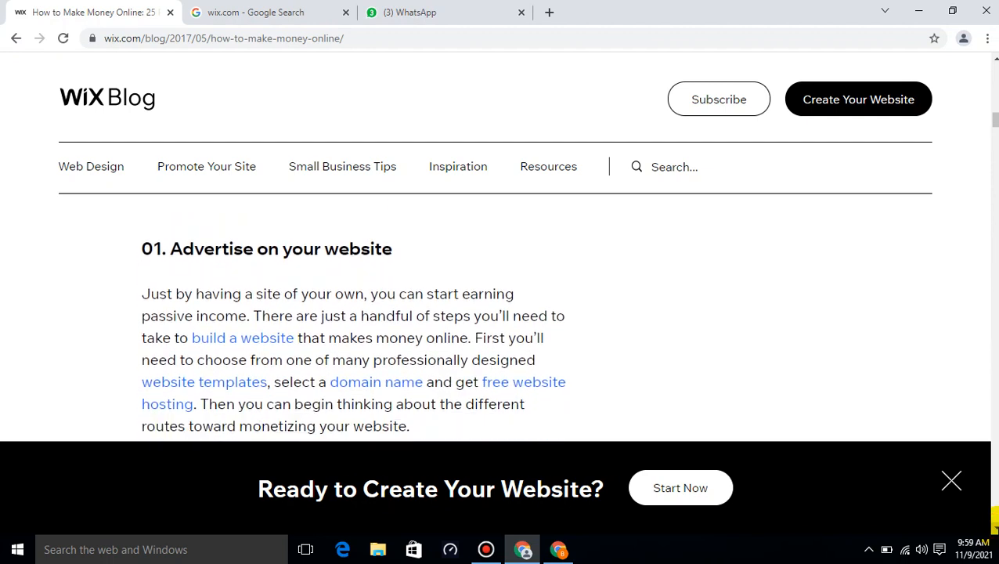
Step: Scroll through the AdSense advertising paragraphs until '02. Design websites' is shown
scroll("down", 3)
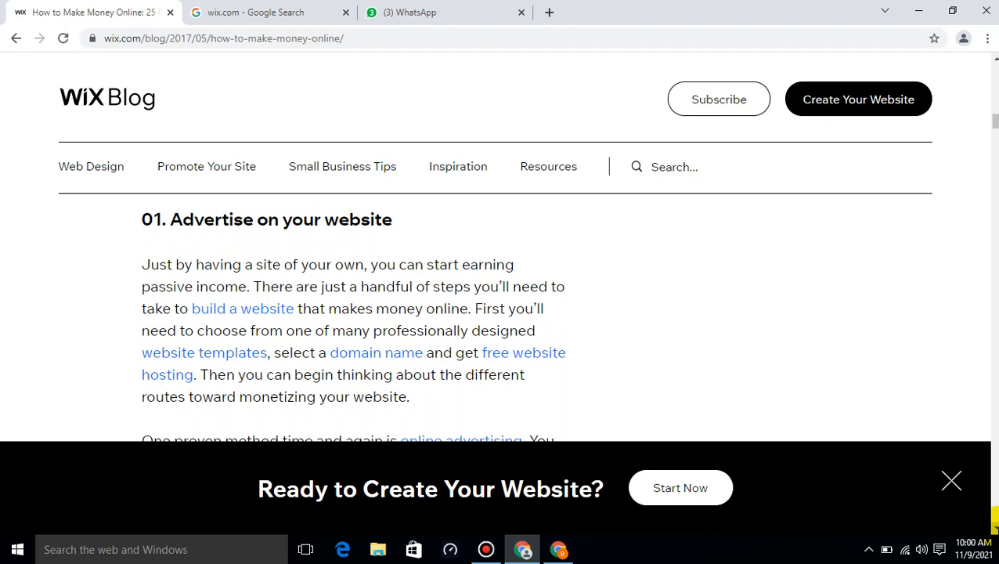
scroll("down", 3)
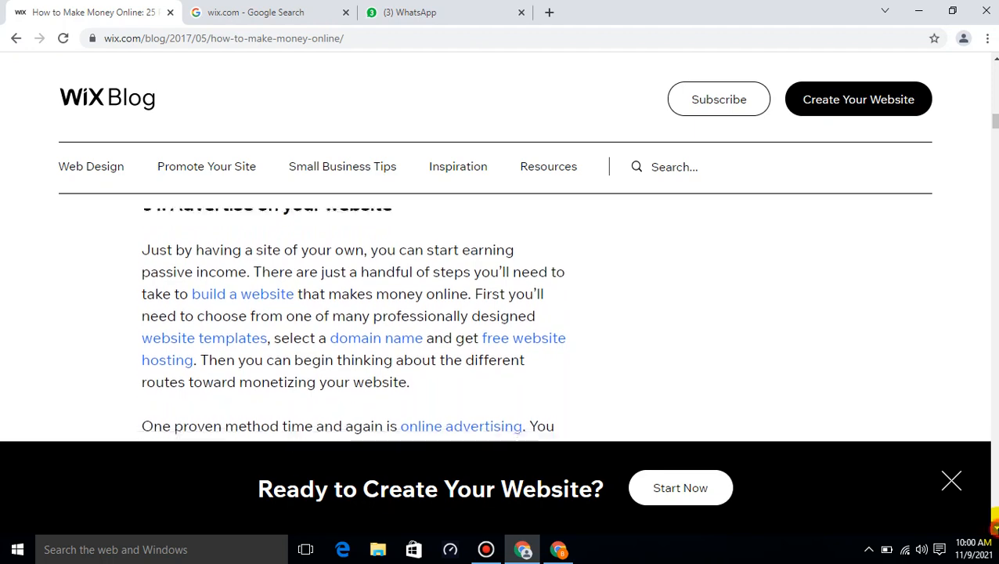
scroll("down", 3)
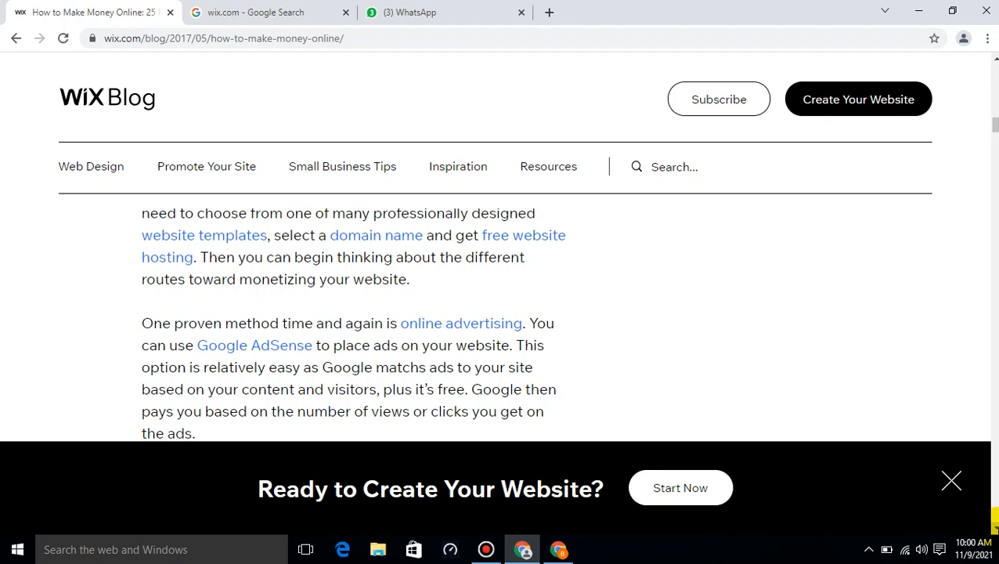
scroll("down", 3)
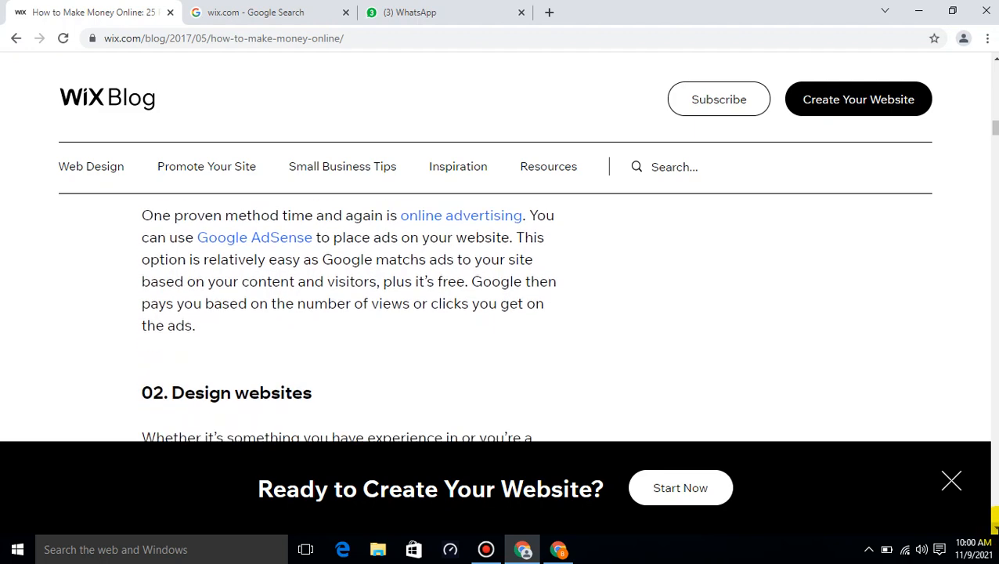
Step: Scroll through the website design section until '03. Create a blog' tops the article
scroll("down", 3)
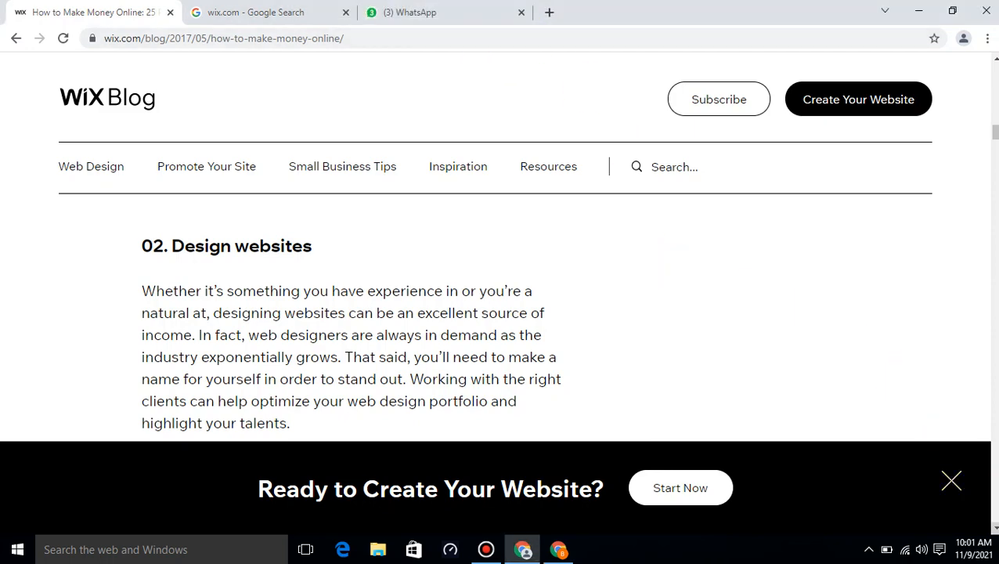
scroll("down", 3)
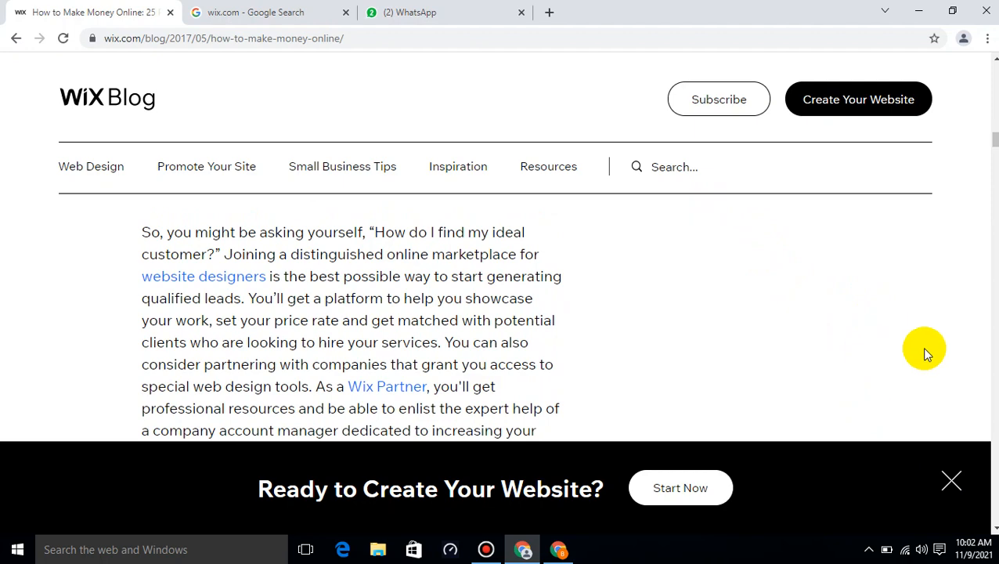
scroll("down", 3)
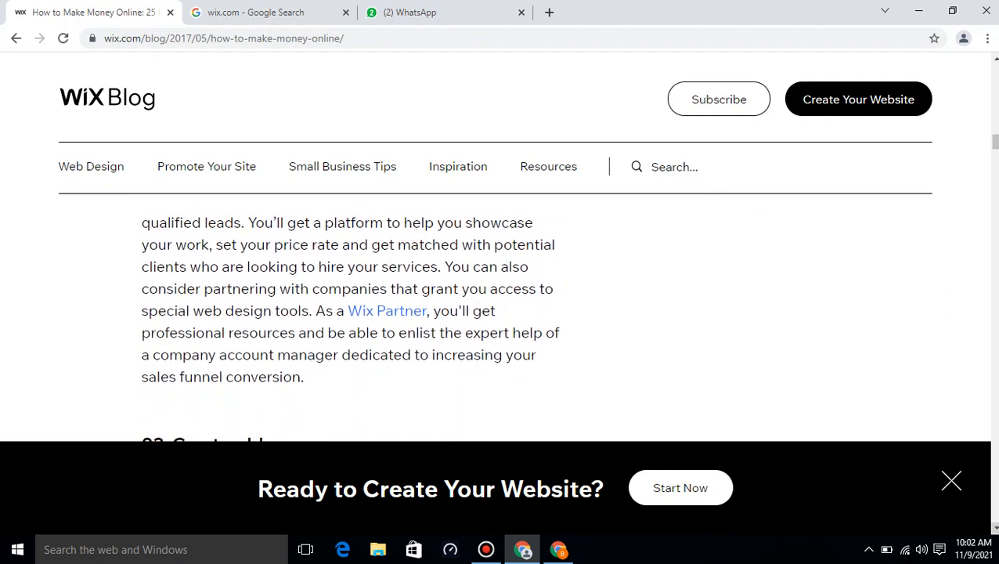
scroll("down", 3)
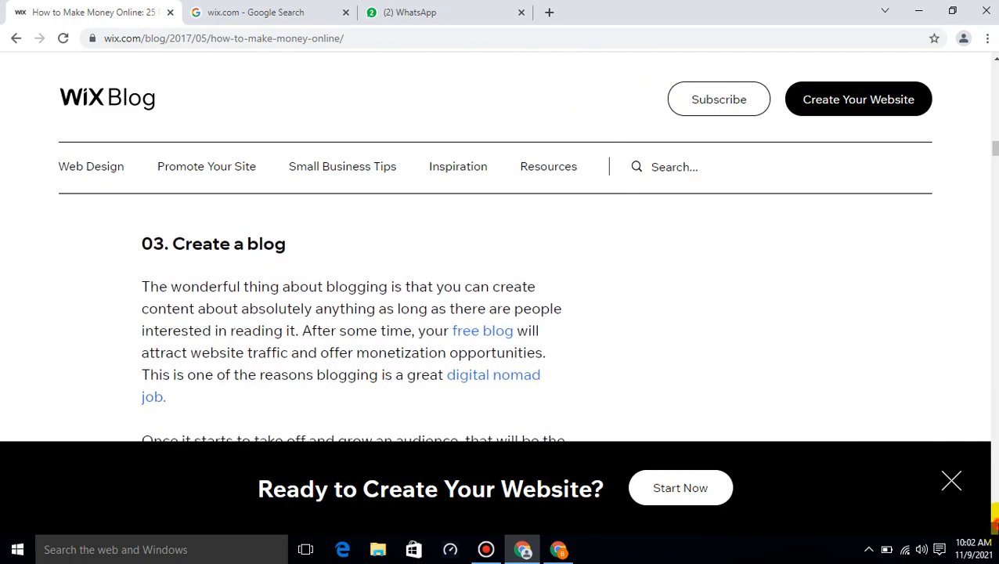
Step: Scroll through the blogging section and its template image until '04. Open an online store' appears
scroll("down", 3)
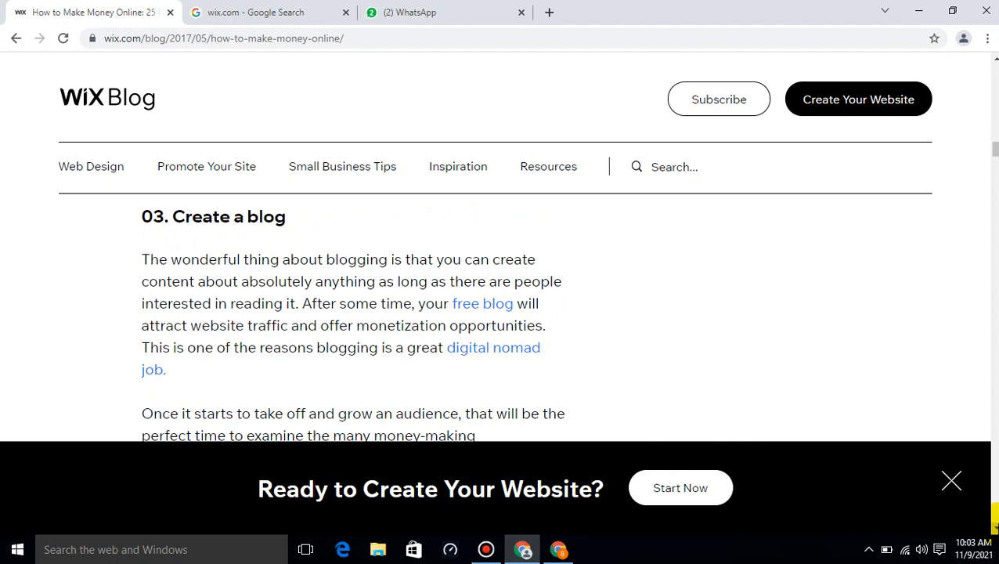
scroll("down", 3)
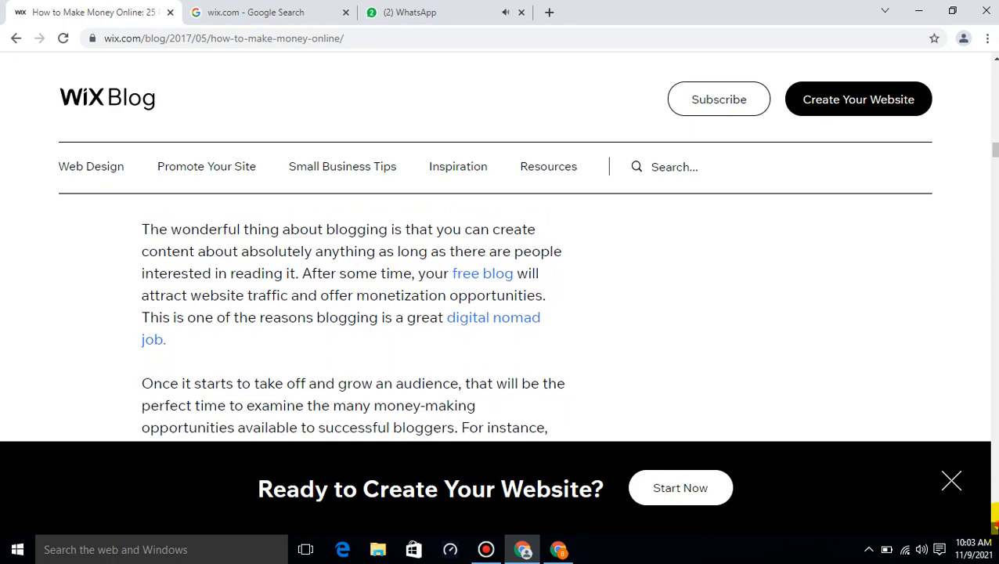
scroll("down", 3)
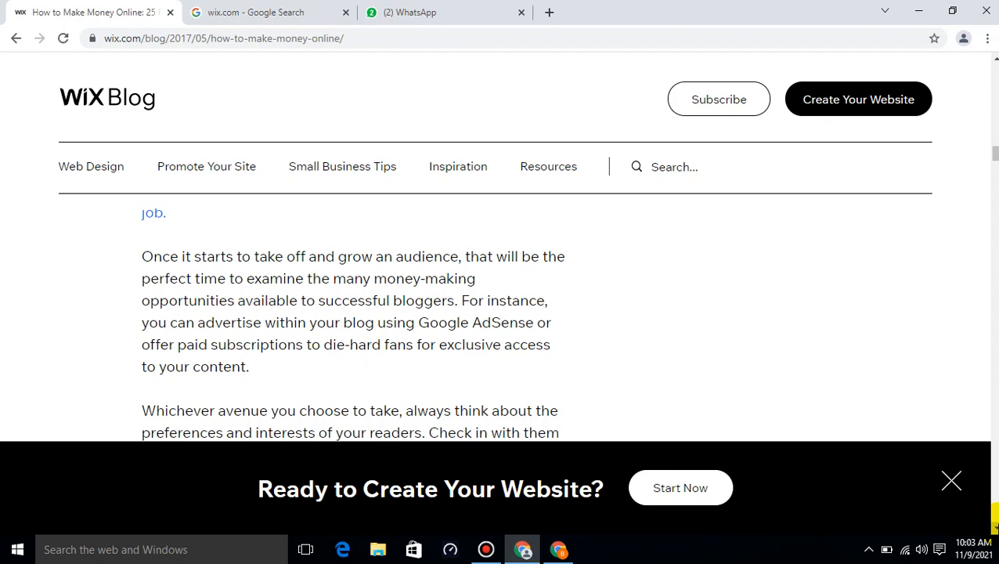
scroll("down", 3)
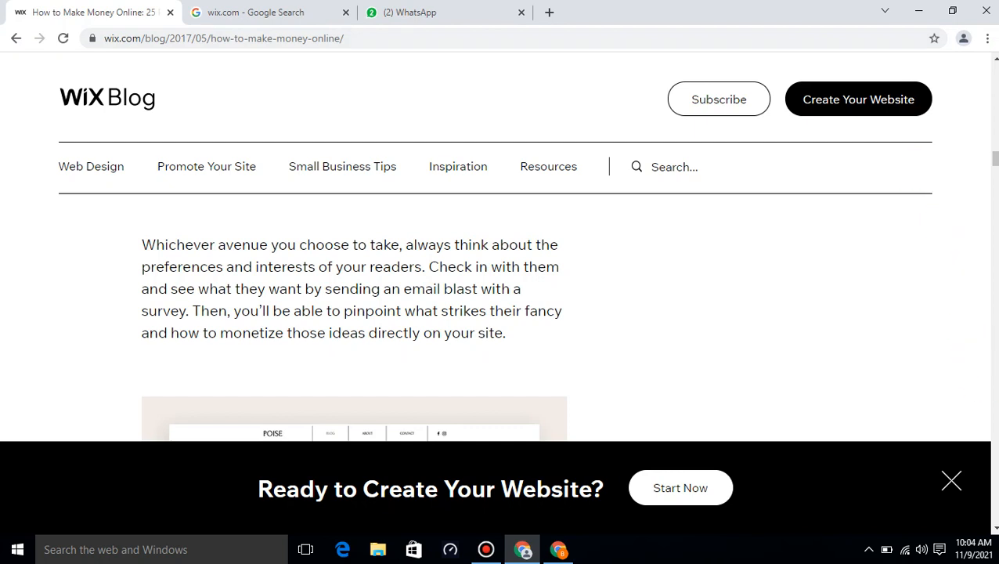
scroll("down", 3)
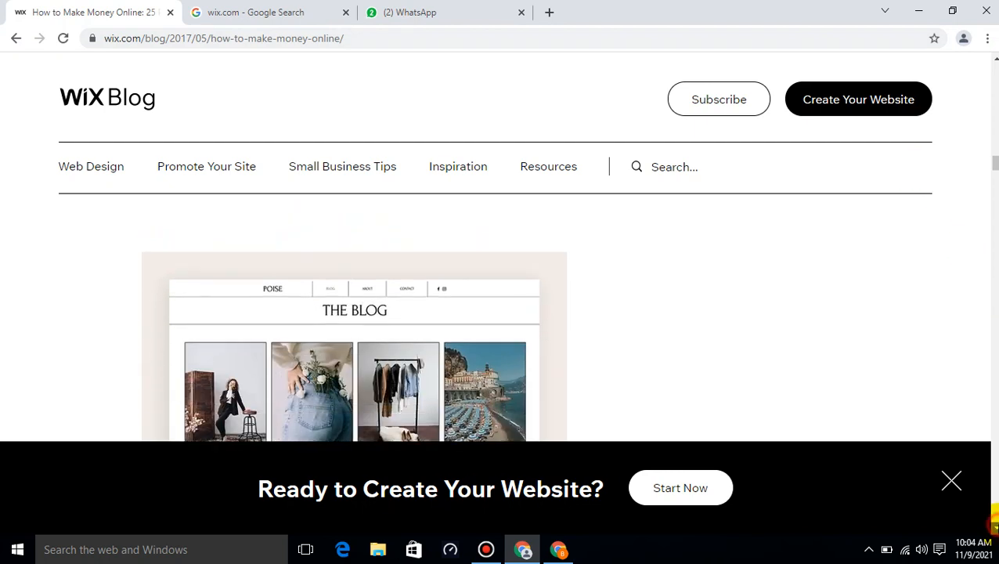
scroll("down", 3)
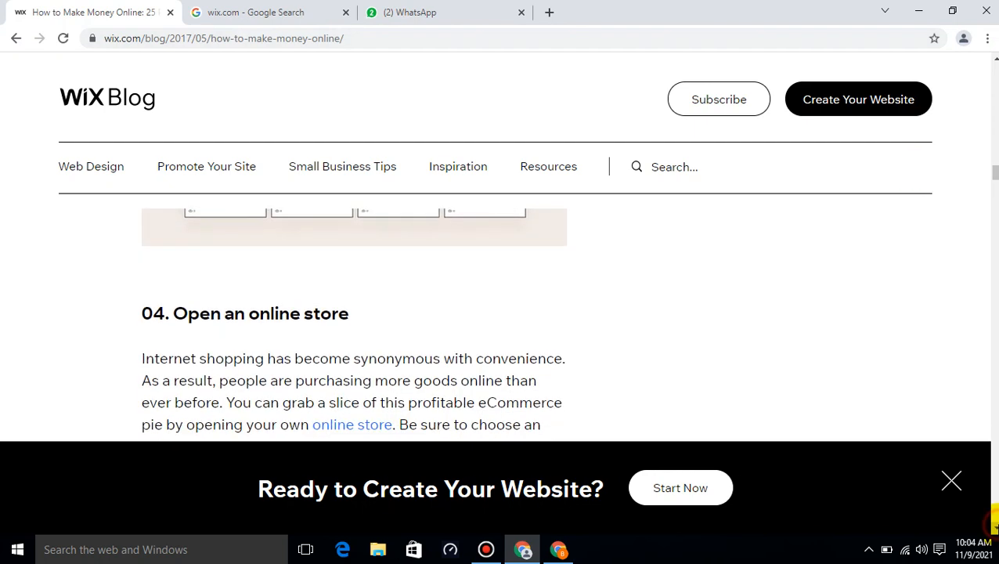
Step: Scroll through the online store section's opening to the 'Launching an online store' paragraph
scroll("down", 3)
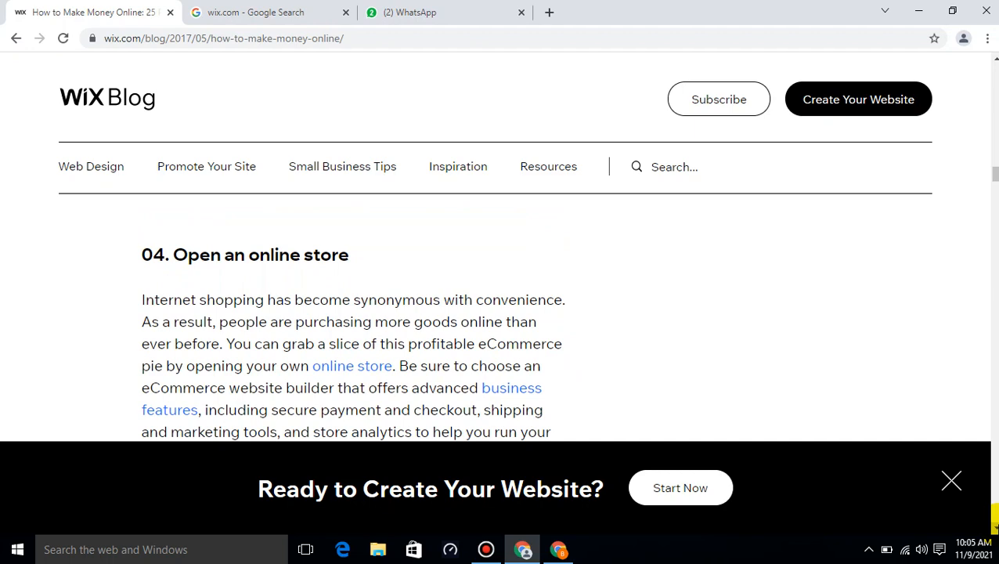
scroll("down", 3)
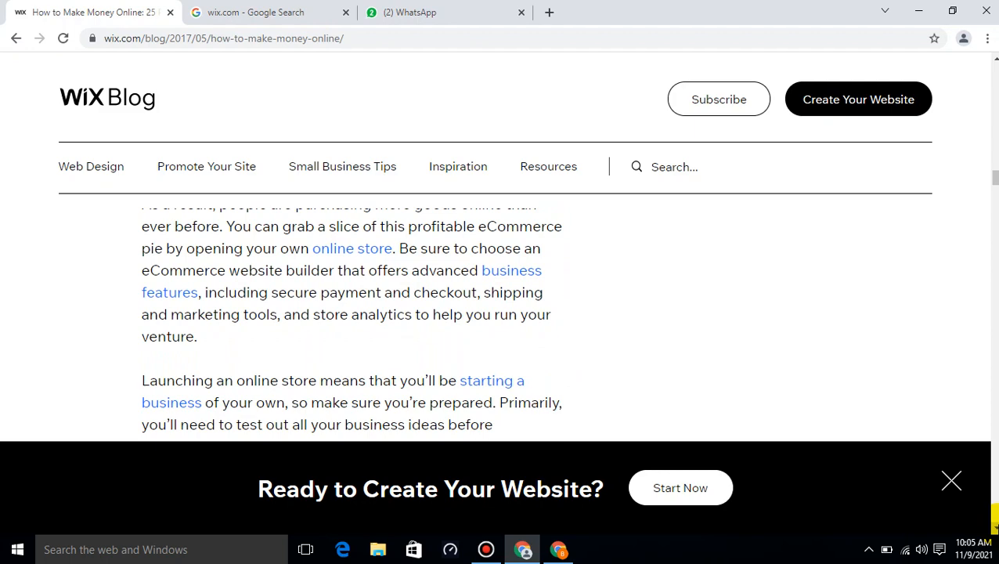
scroll("down", 3)
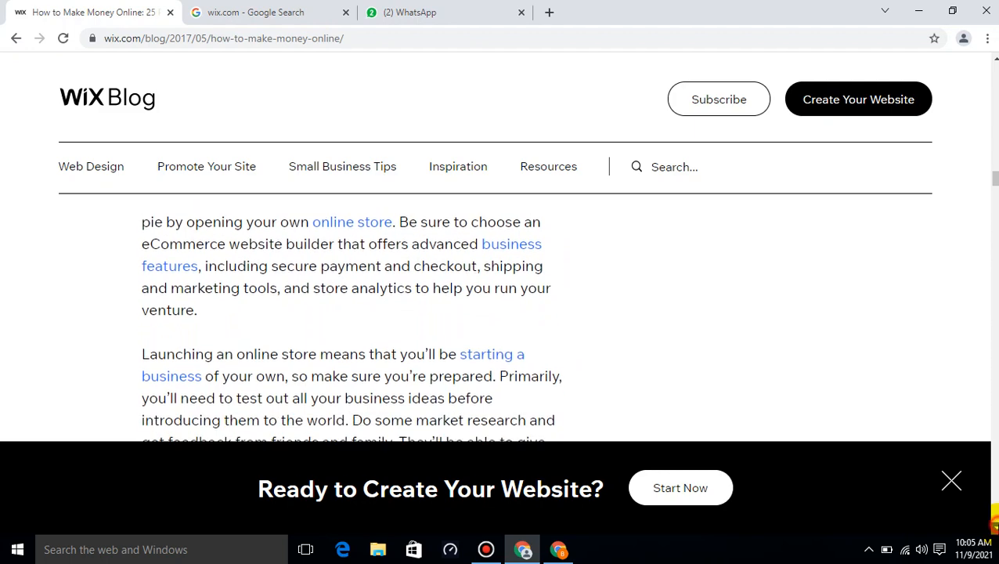